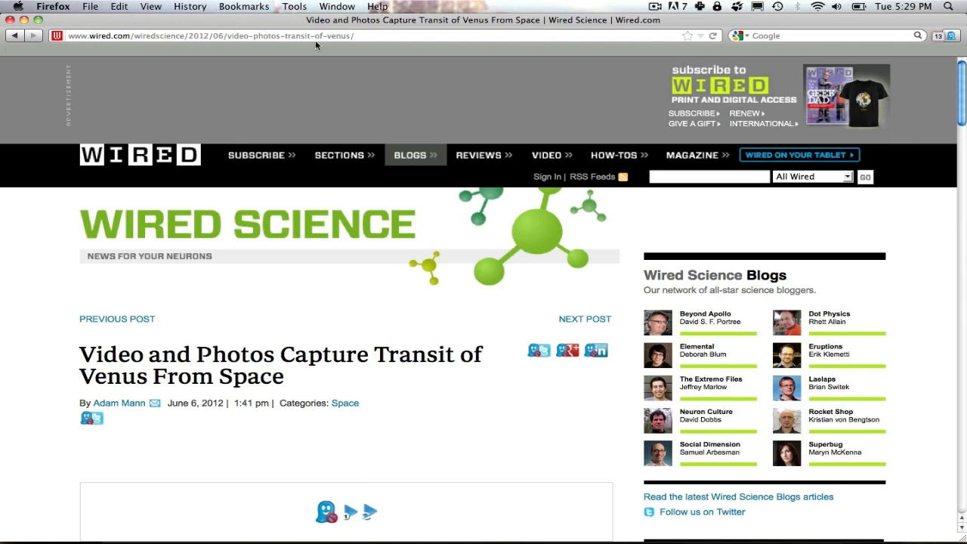
pyautogui.moveTo(593, 310)
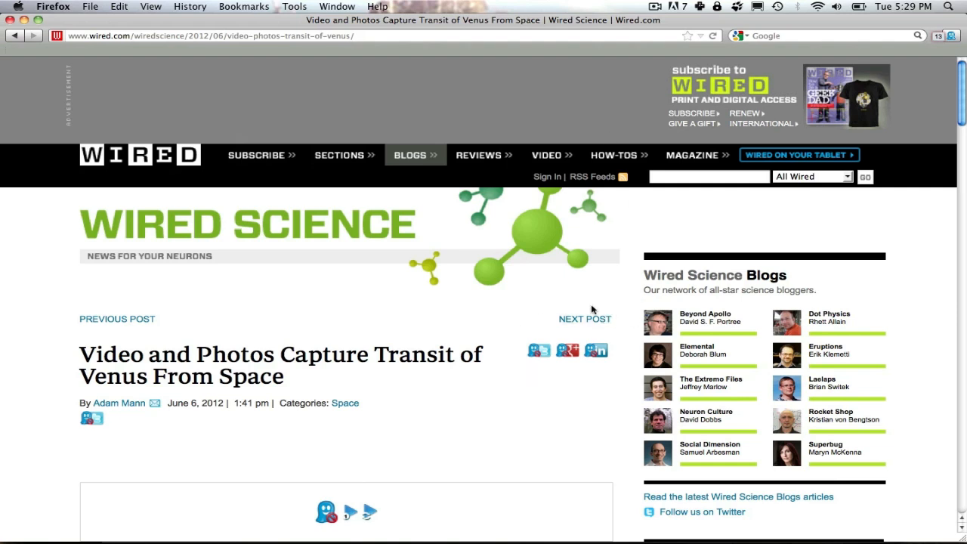
pyautogui.moveTo(506, 321)
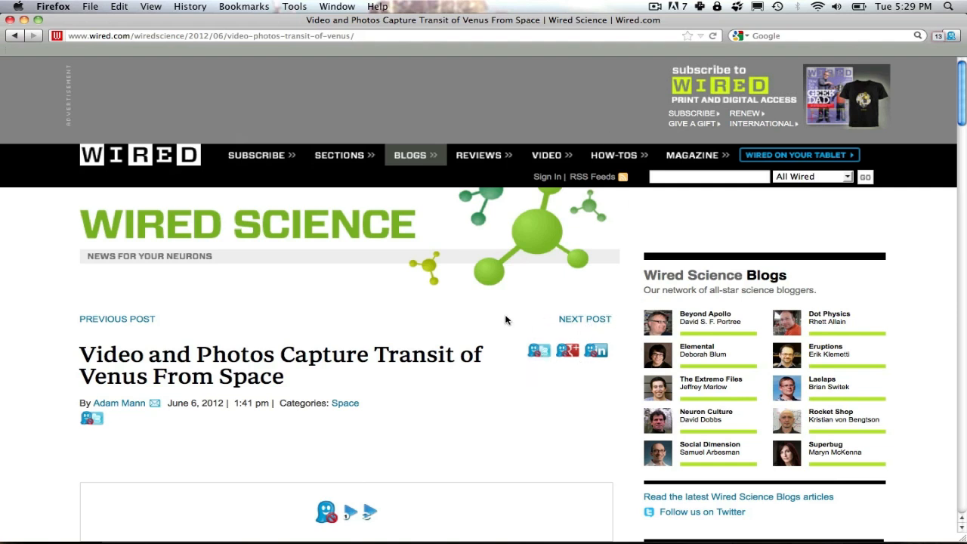
pyautogui.moveTo(535, 341)
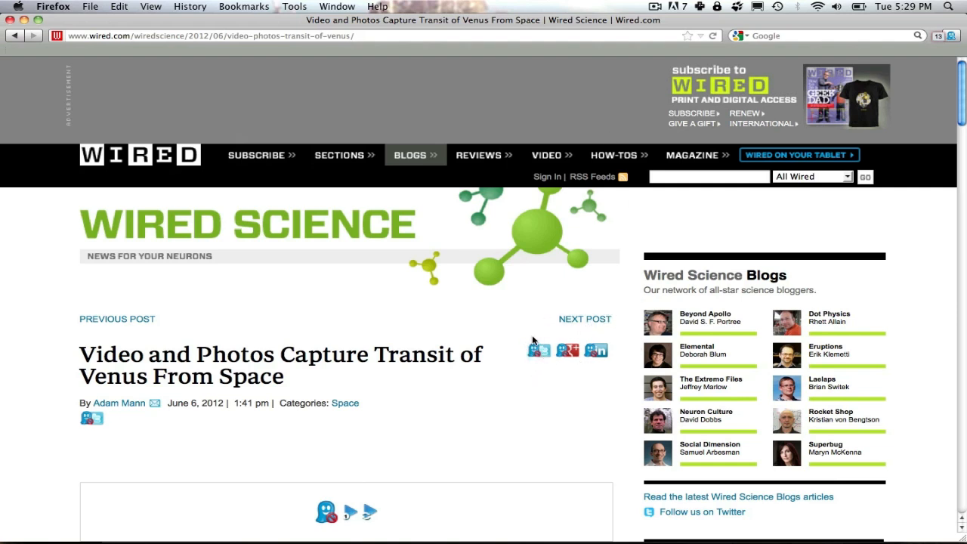
pyautogui.moveTo(556, 273)
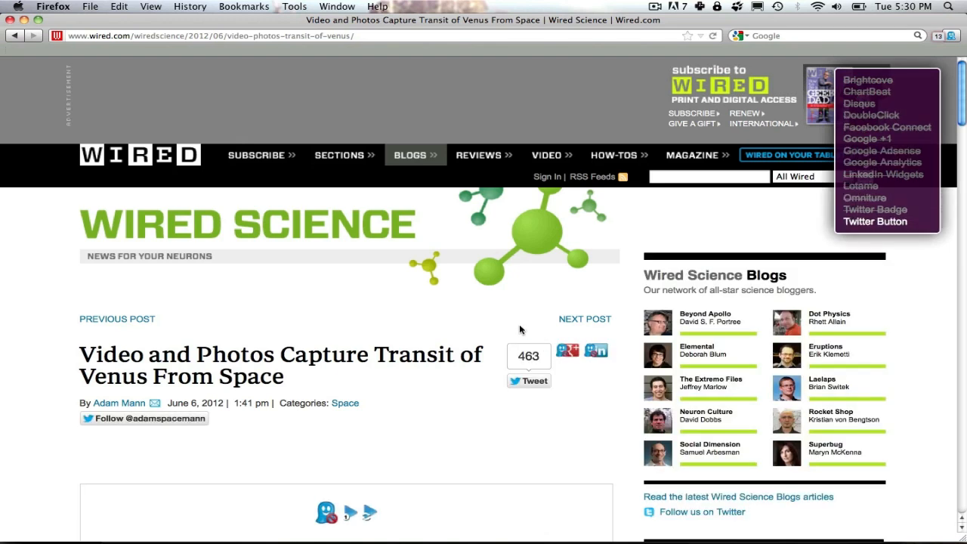
pyautogui.moveTo(478, 282)
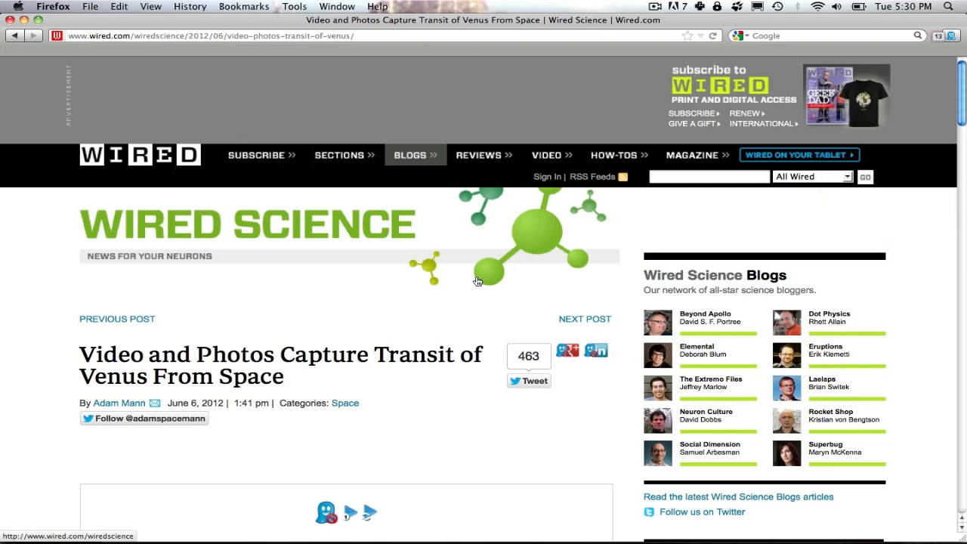
pyautogui.moveTo(469, 260)
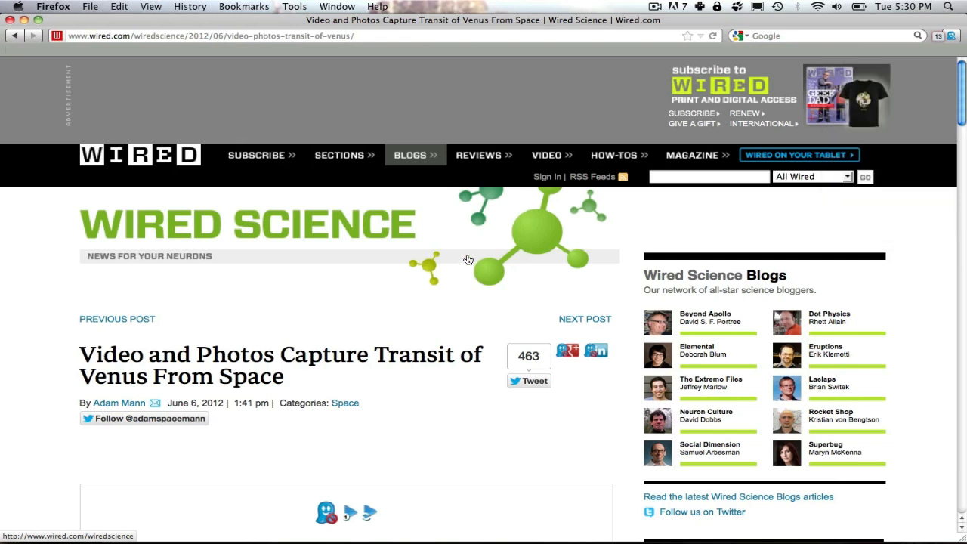
pyautogui.moveTo(480, 334)
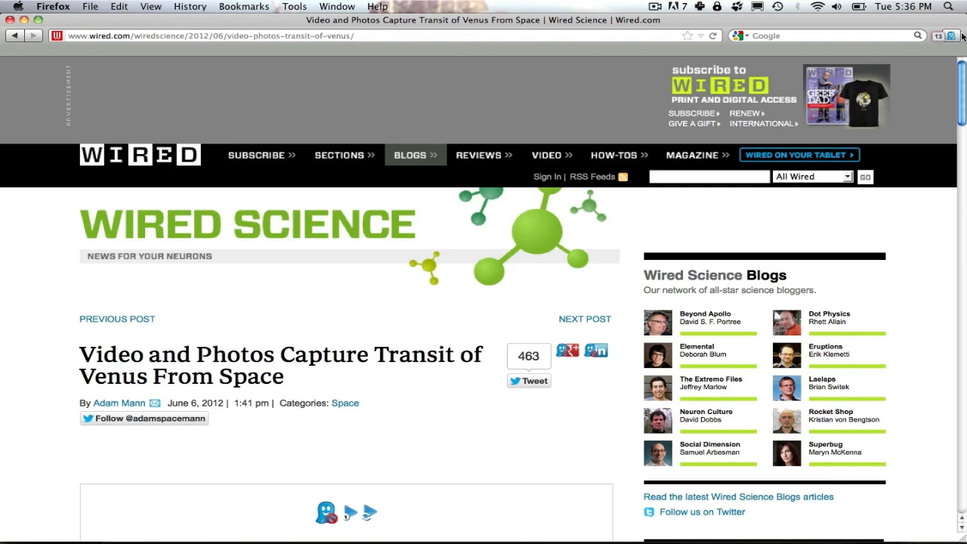
pyautogui.click(953, 36)
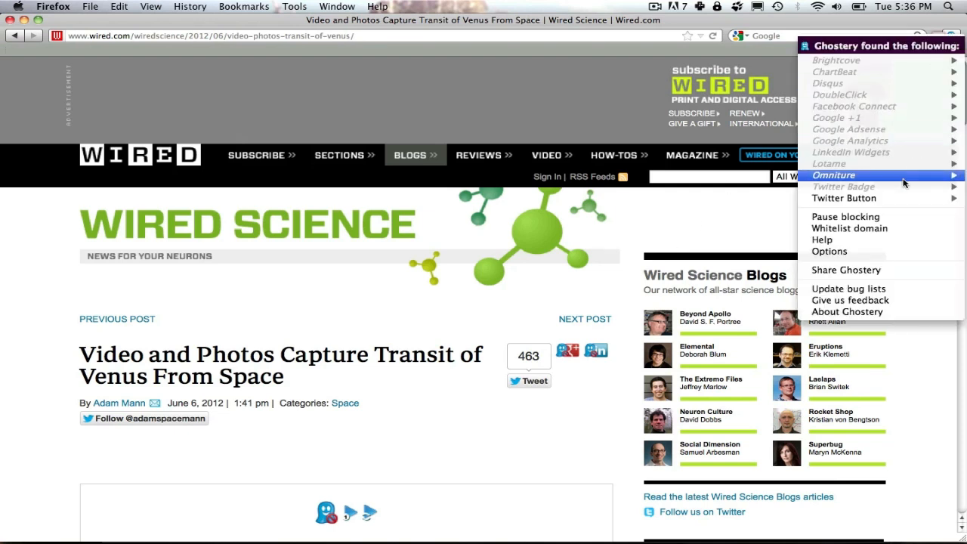
pyautogui.click(741, 240)
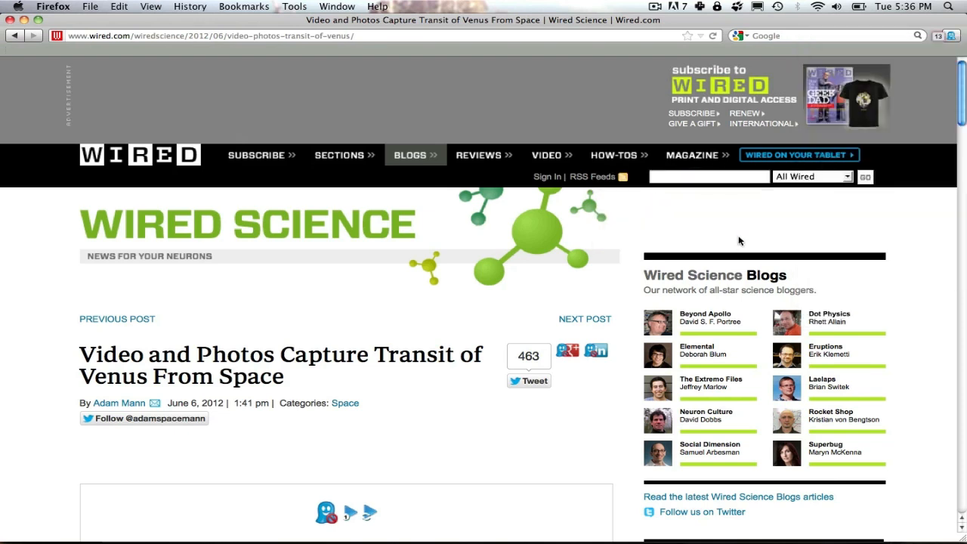
pyautogui.moveTo(487, 289)
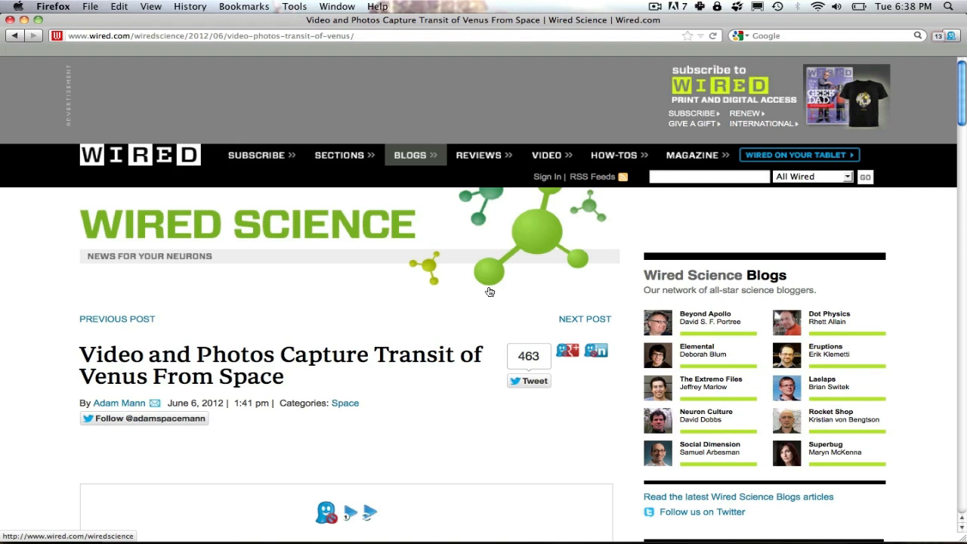
# Scroll down the article to the Brightcove video placeholder and allow it once so the Venus transit player loads
pyautogui.scroll(-3)
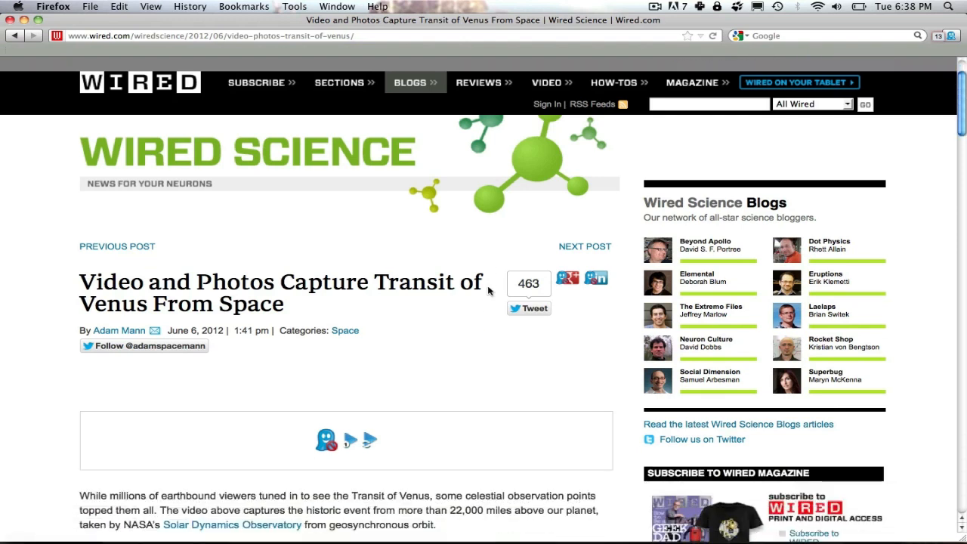
pyautogui.scroll(-3)
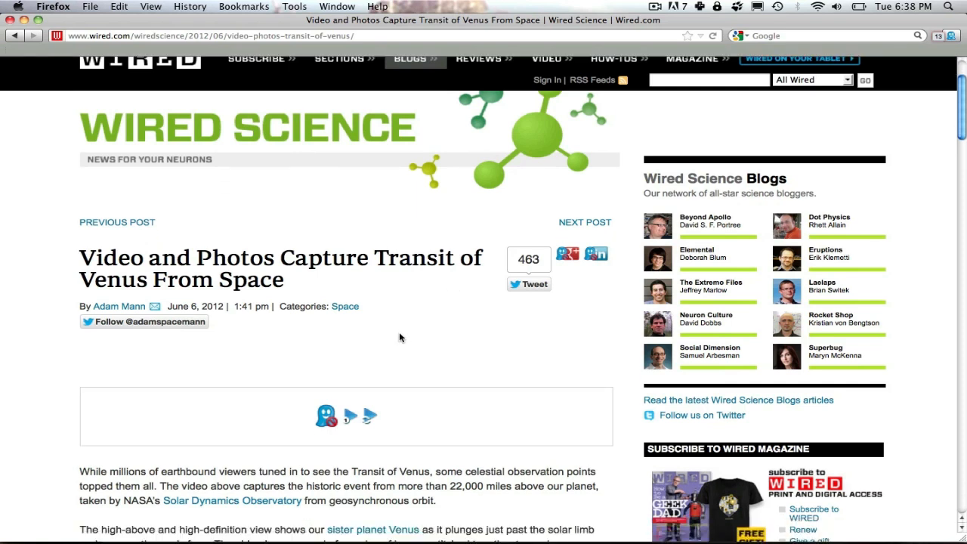
pyautogui.scroll(-3)
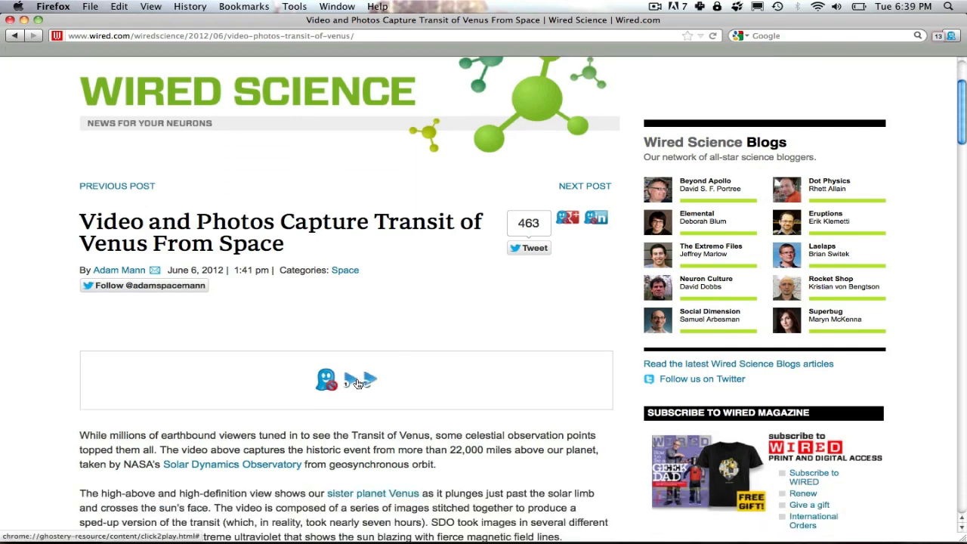
pyautogui.moveTo(360, 379)
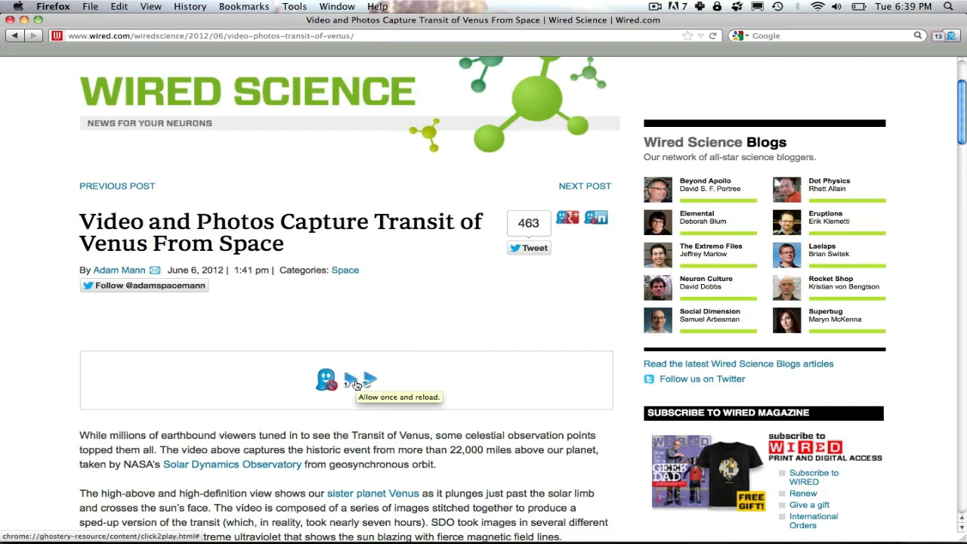
pyautogui.moveTo(349, 381)
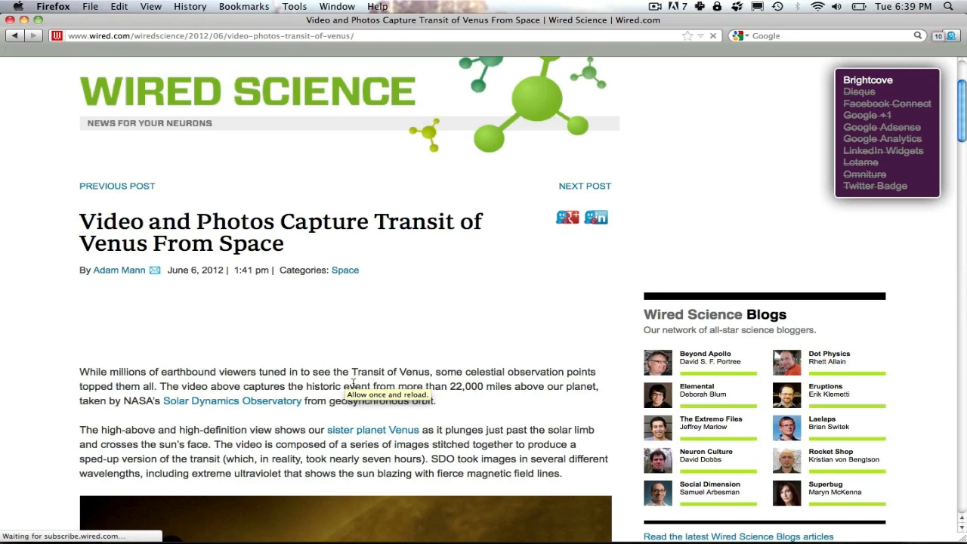
pyautogui.scroll(-3)
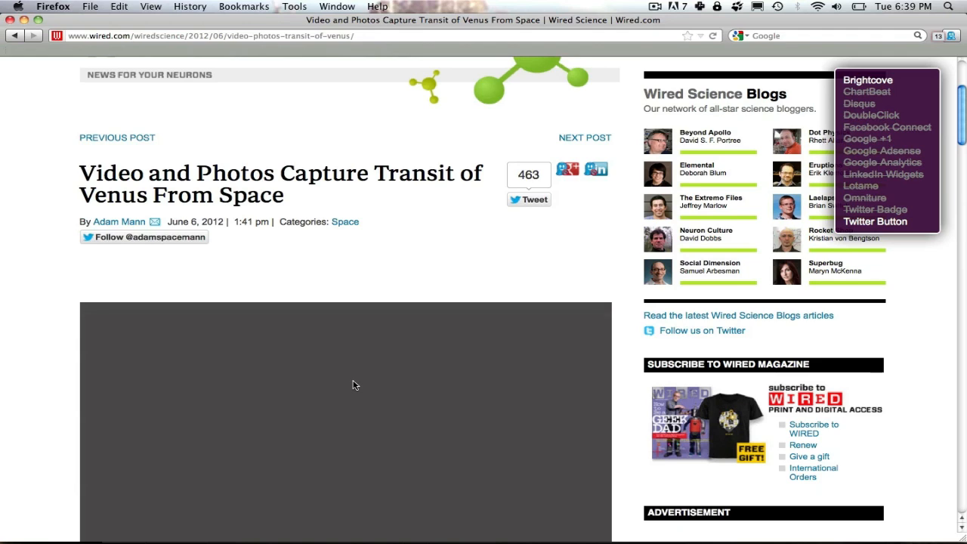
pyautogui.scroll(-3)
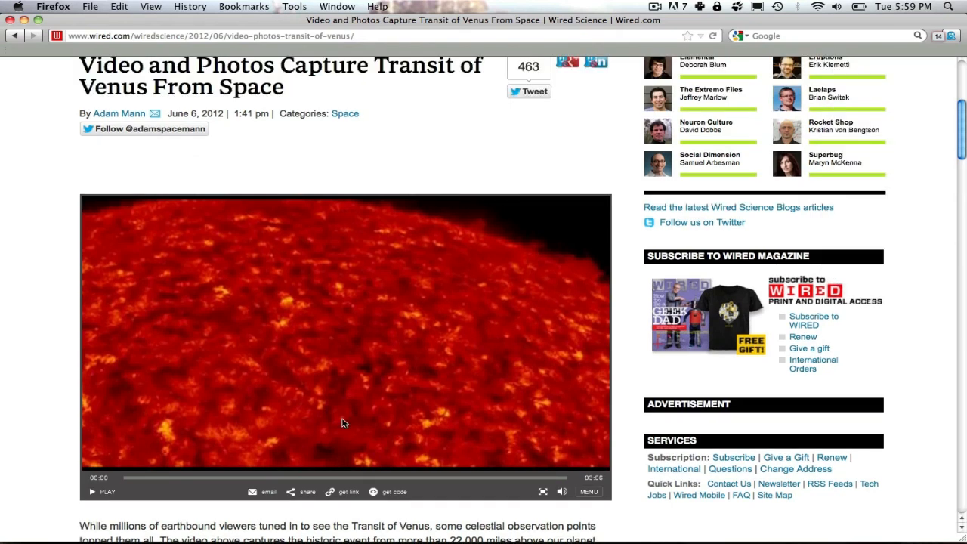
# Scroll to the article's end and allow the Disqus placeholder so the 21-comment section loads
pyautogui.scroll(-3)
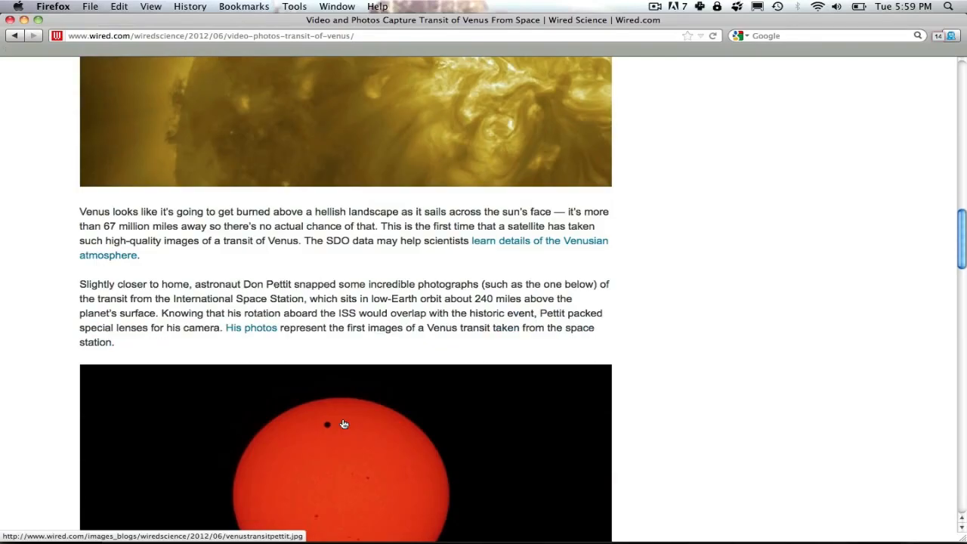
pyautogui.scroll(-3)
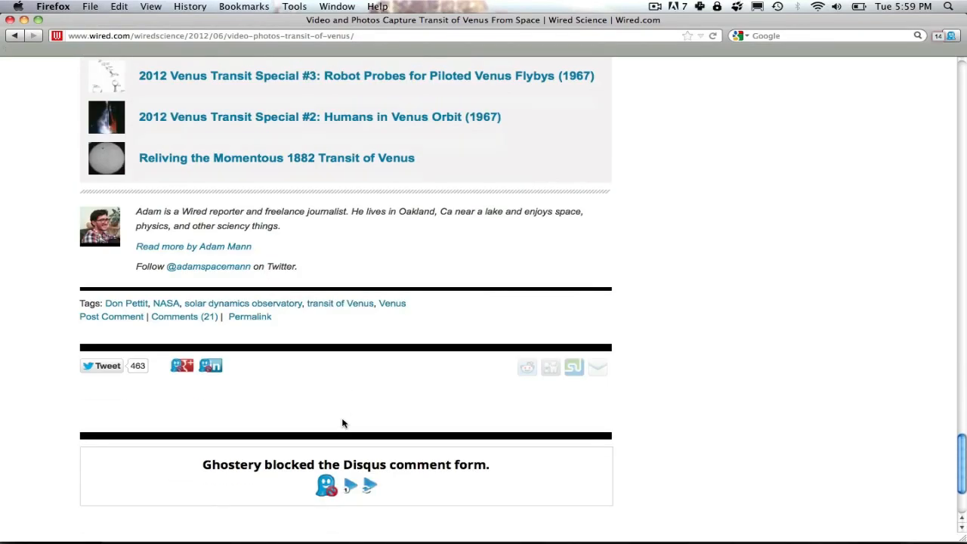
pyautogui.scroll(-3)
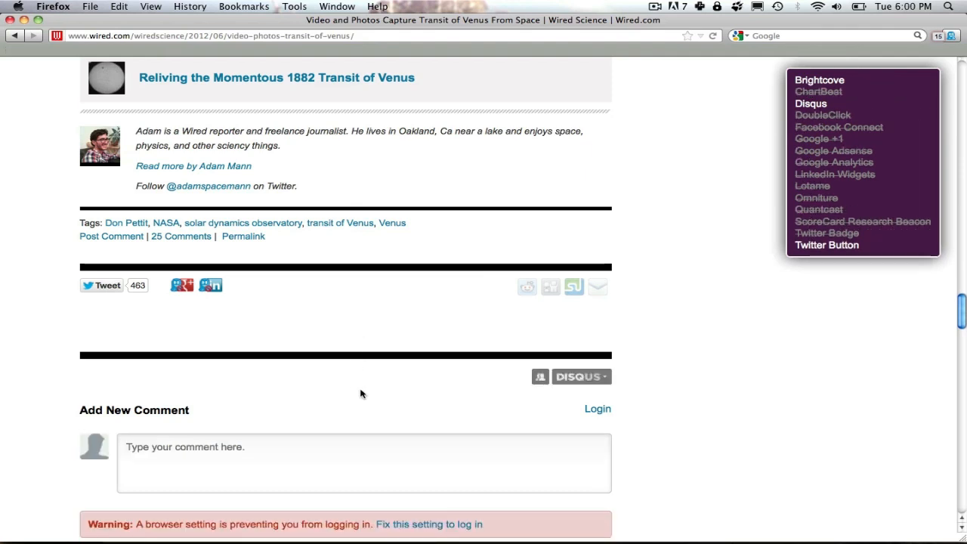
pyautogui.scroll(-3)
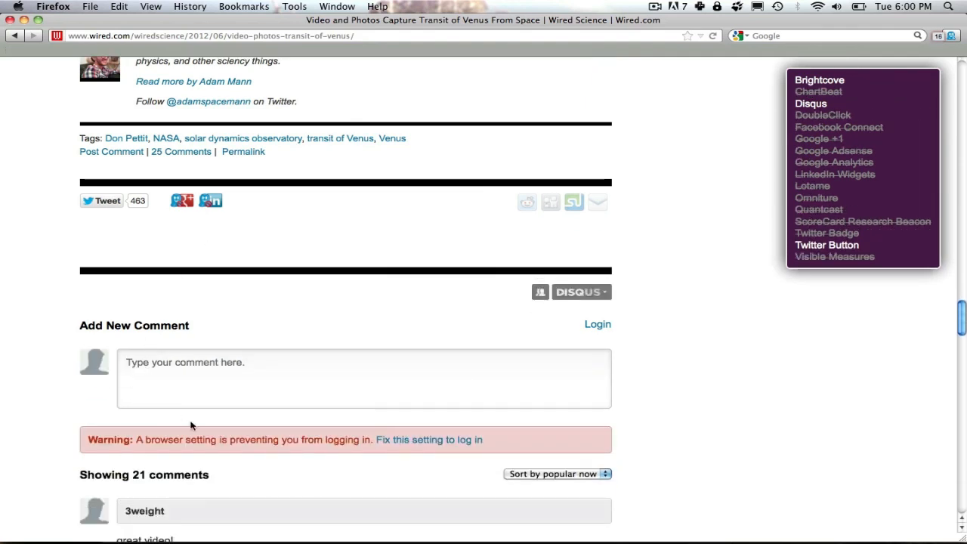
pyautogui.scroll(3)
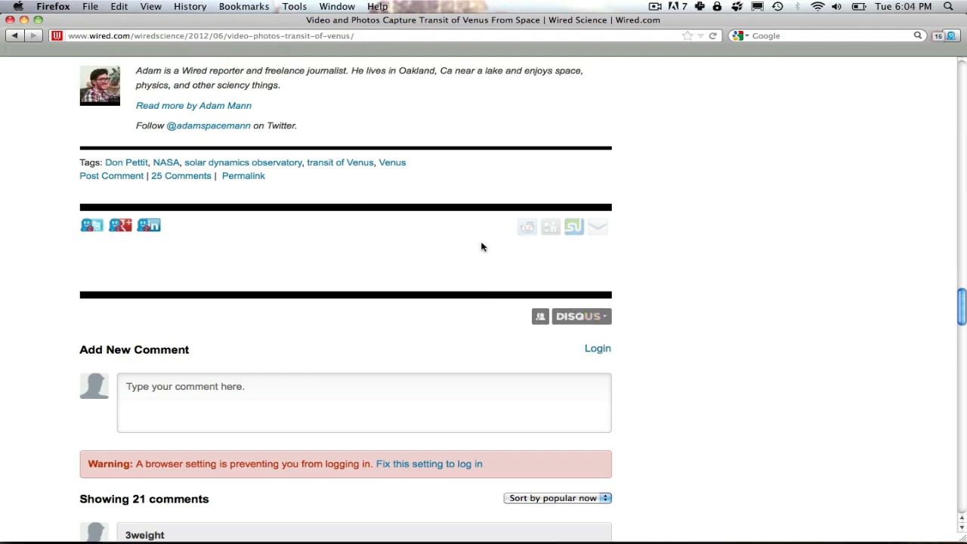
pyautogui.moveTo(411, 296)
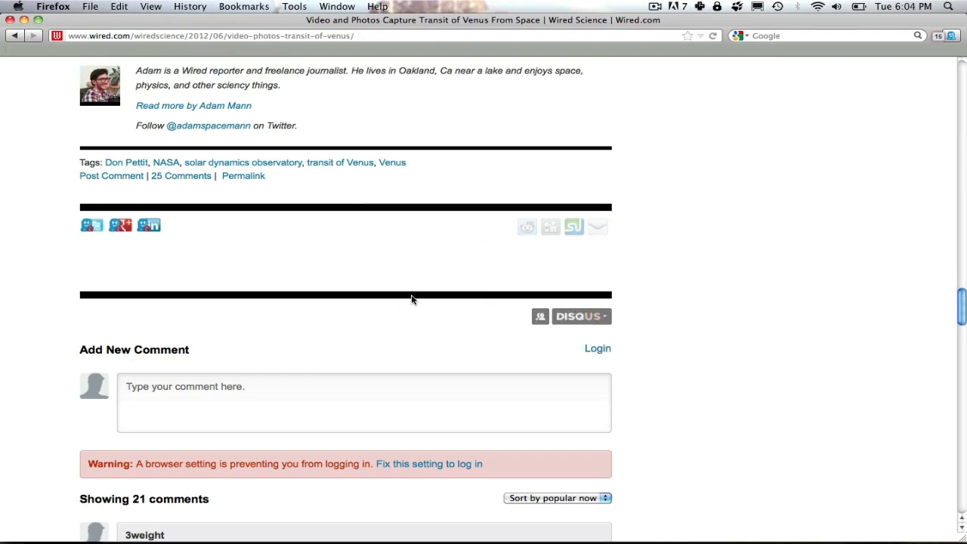
pyautogui.moveTo(340, 364)
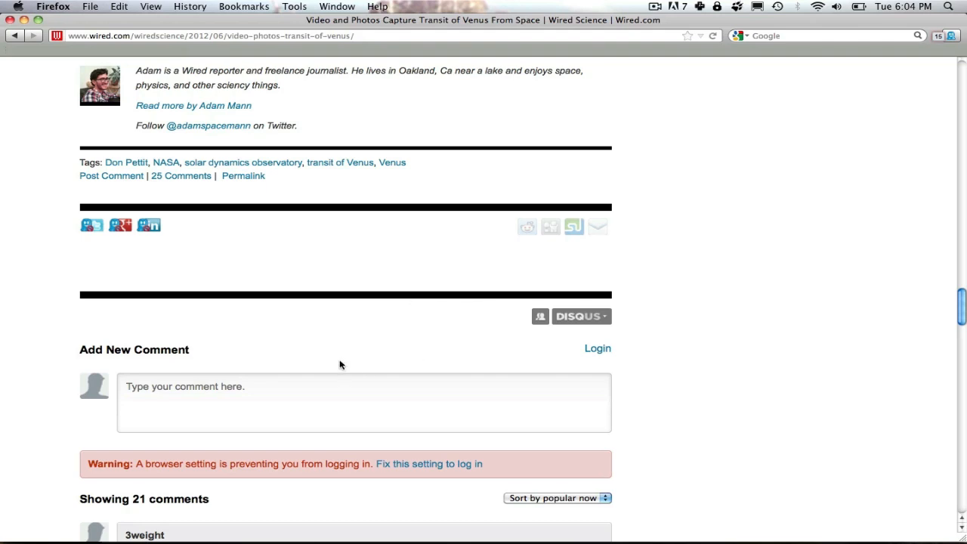
pyautogui.moveTo(322, 411)
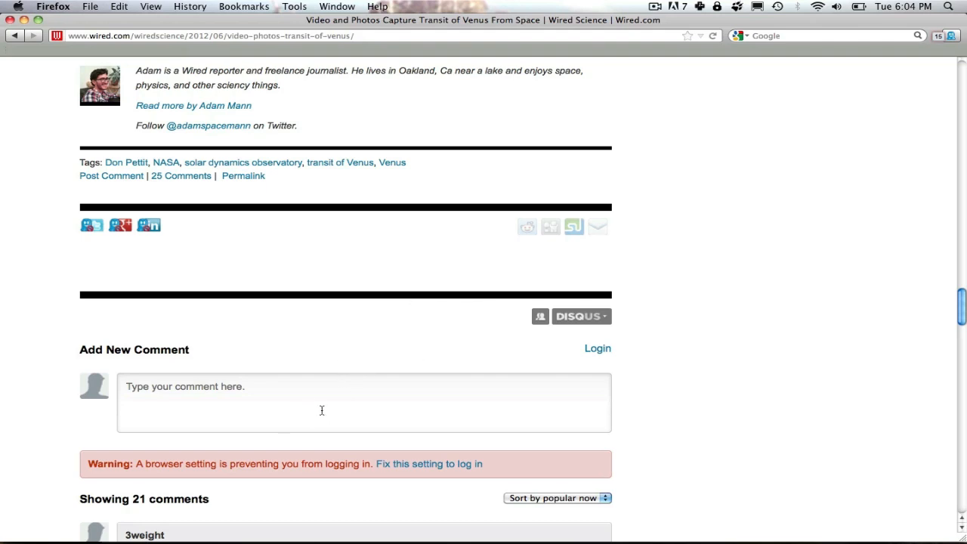
pyautogui.moveTo(343, 408)
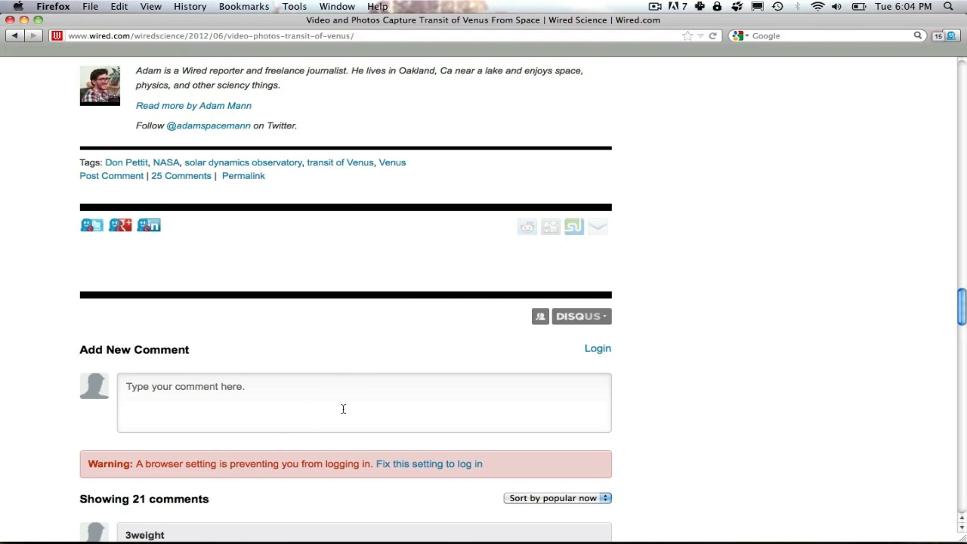
pyautogui.click(952, 36)
pyautogui.write('dis')
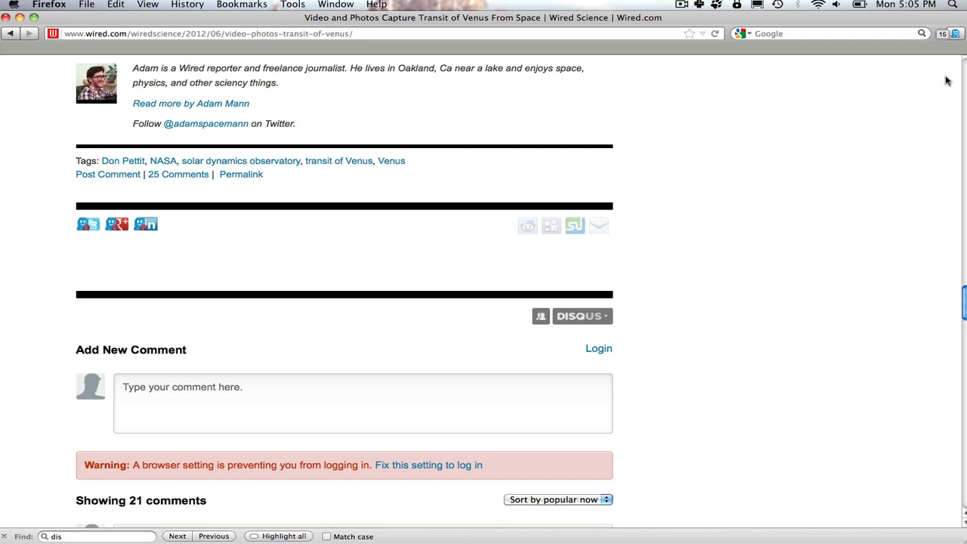
pyautogui.click(955, 33)
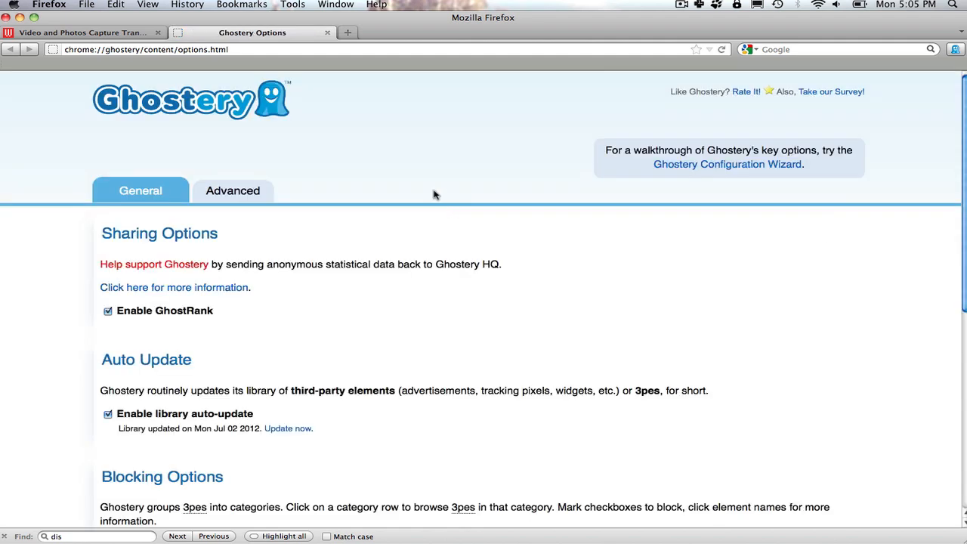
pyautogui.click(233, 191)
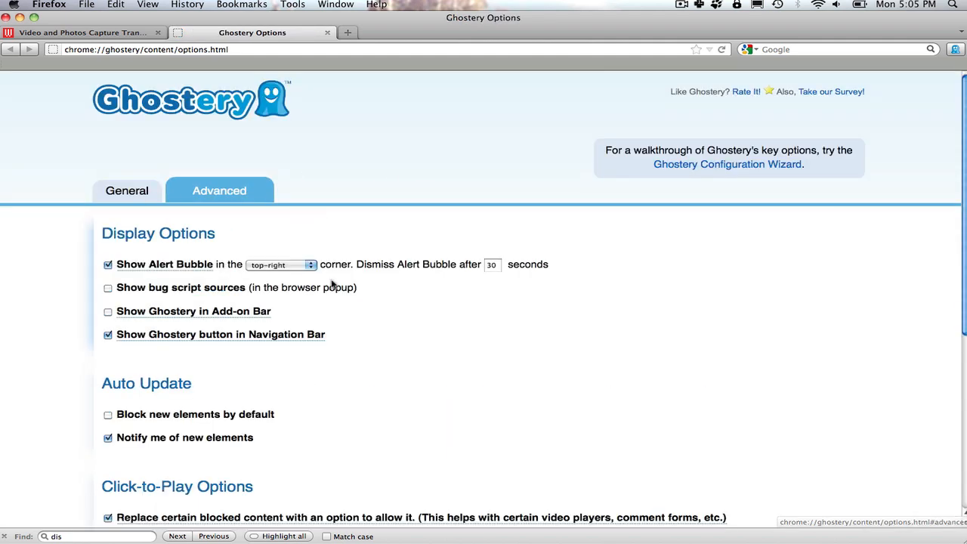
pyautogui.scroll(-3)
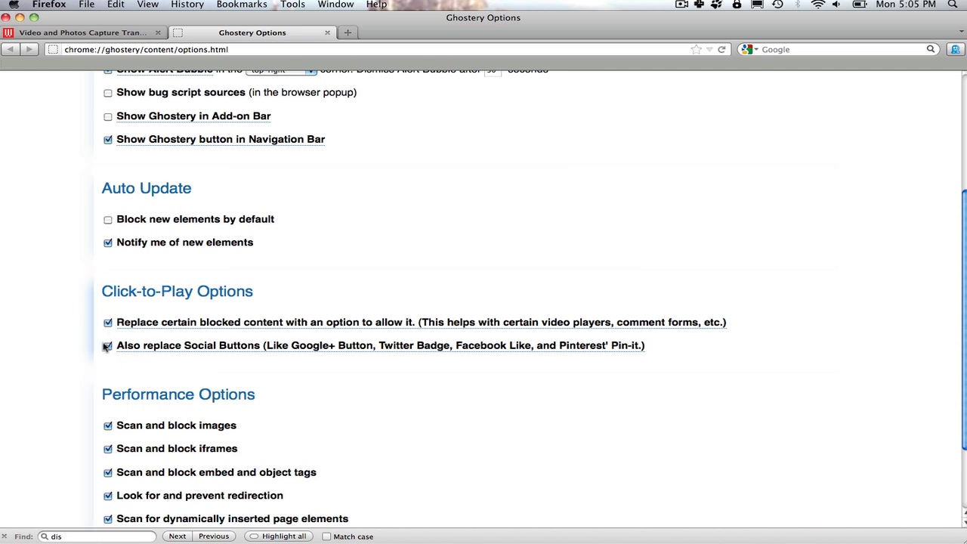
pyautogui.click(108, 344)
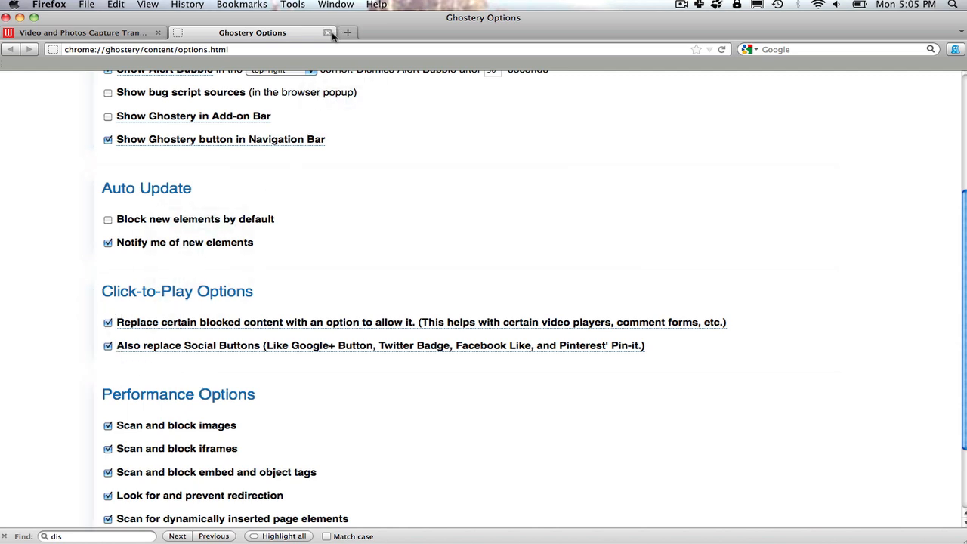
pyautogui.click(76, 33)
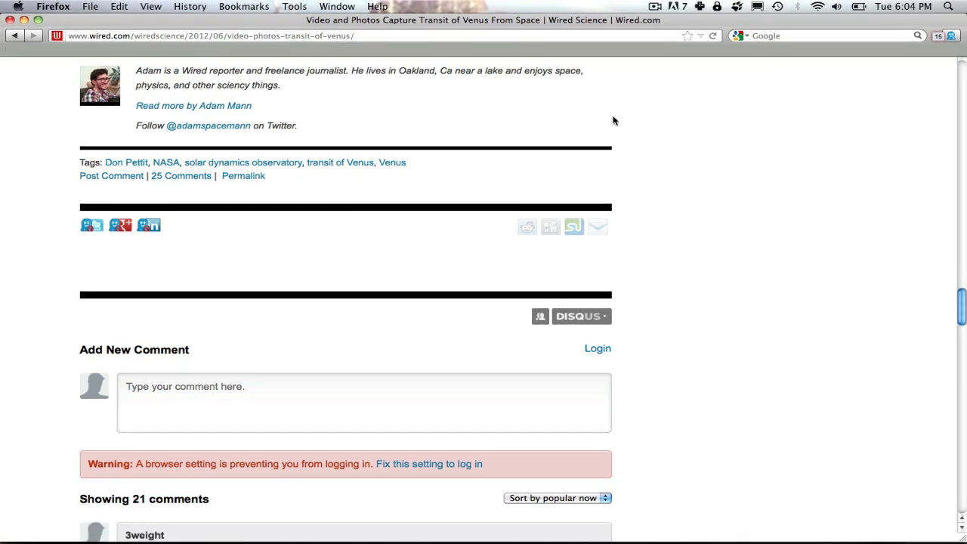